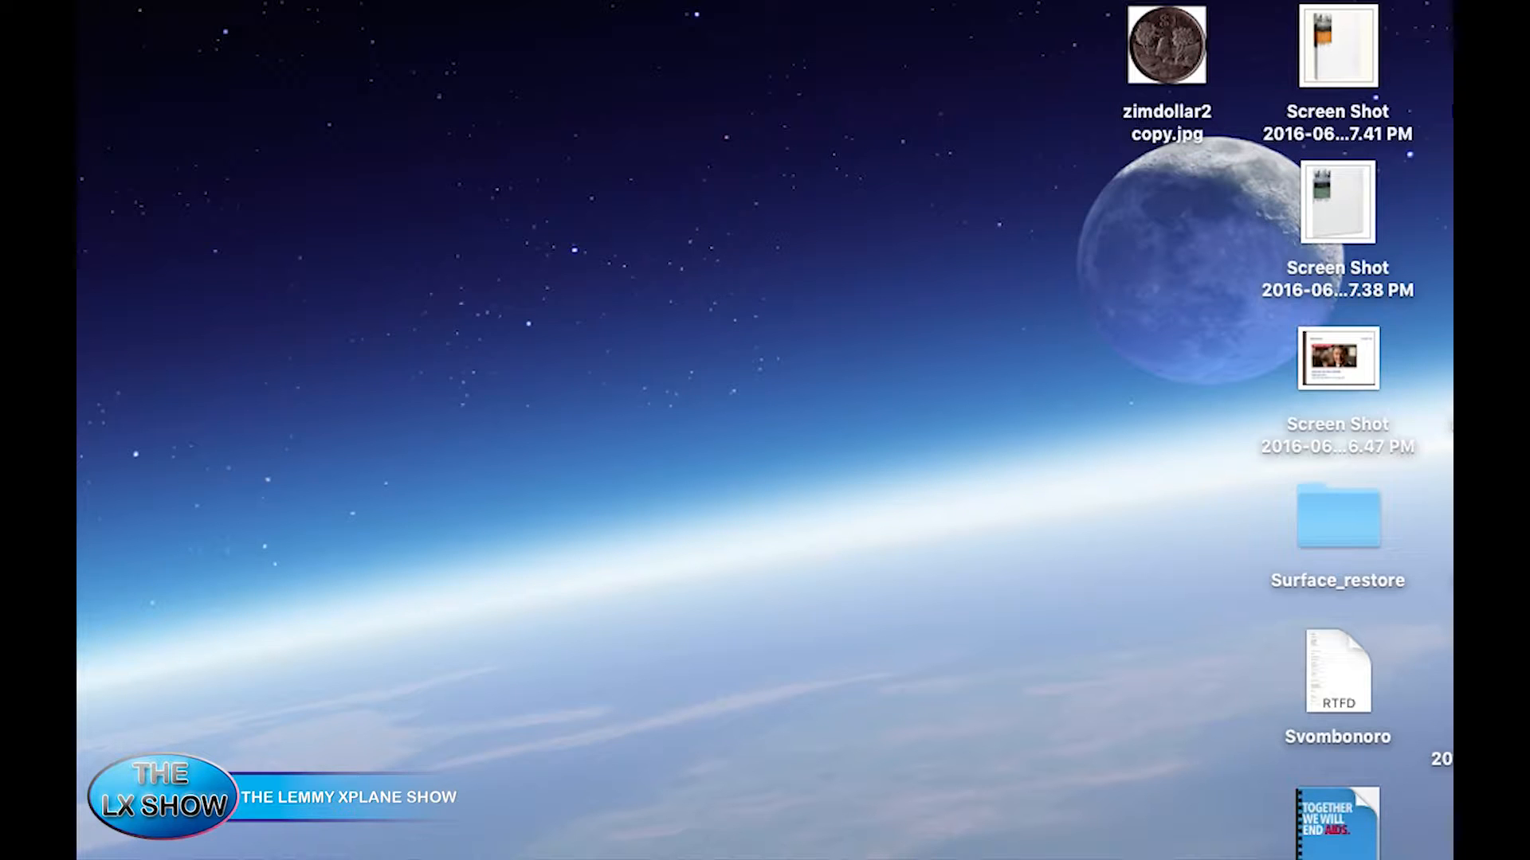
{"action": "mouse_move", "coordinate": [654, 494]}
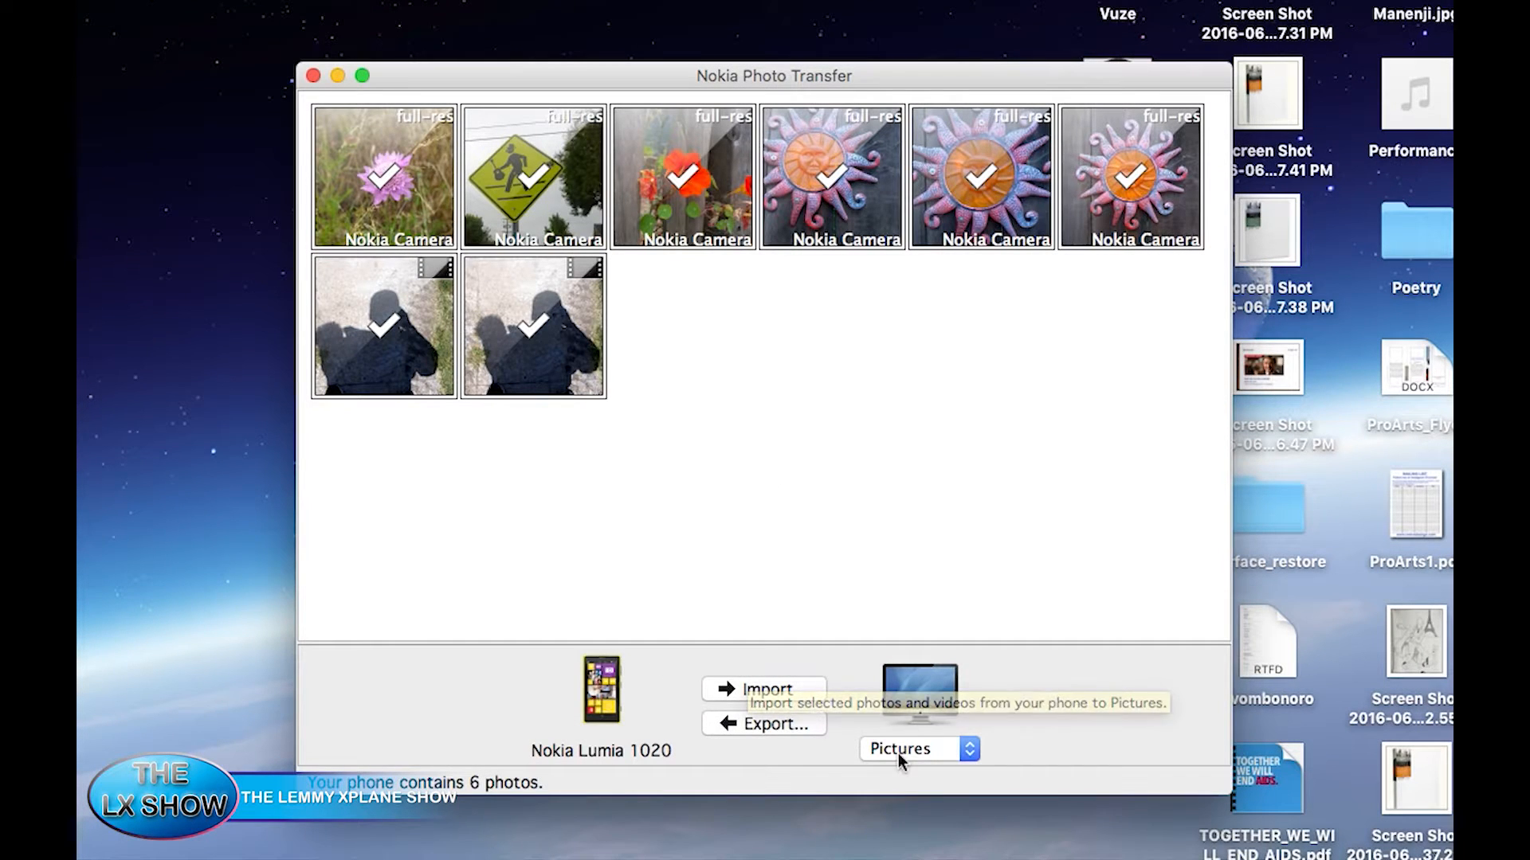
- Import all checked Lumia 1020 photos and videos into the Pictures folder
{"action": "left_click", "coordinate": [916, 748]}
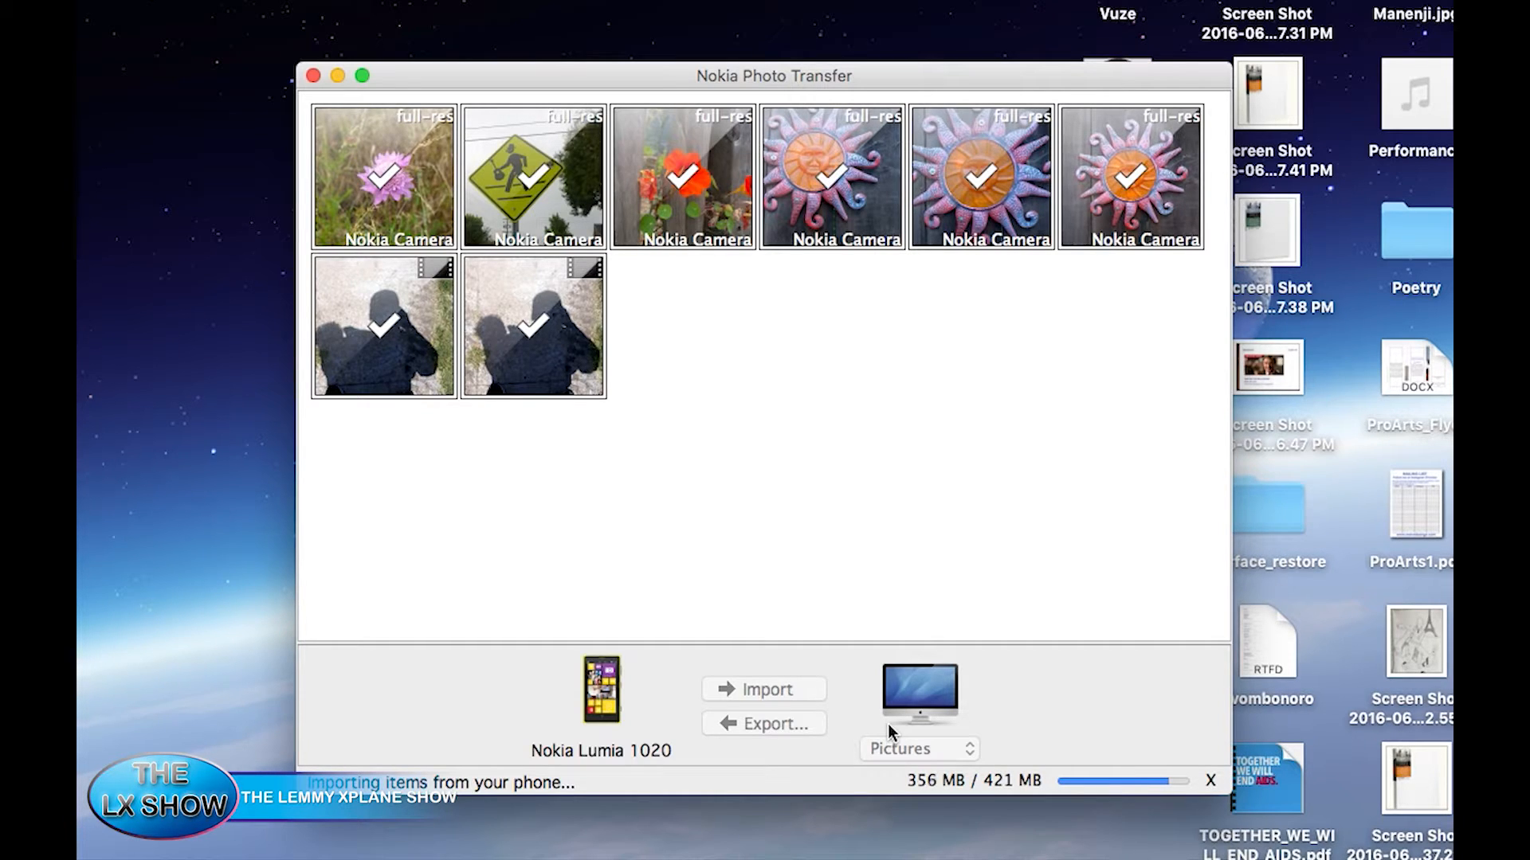
{"action": "mouse_move", "coordinate": [366, 56]}
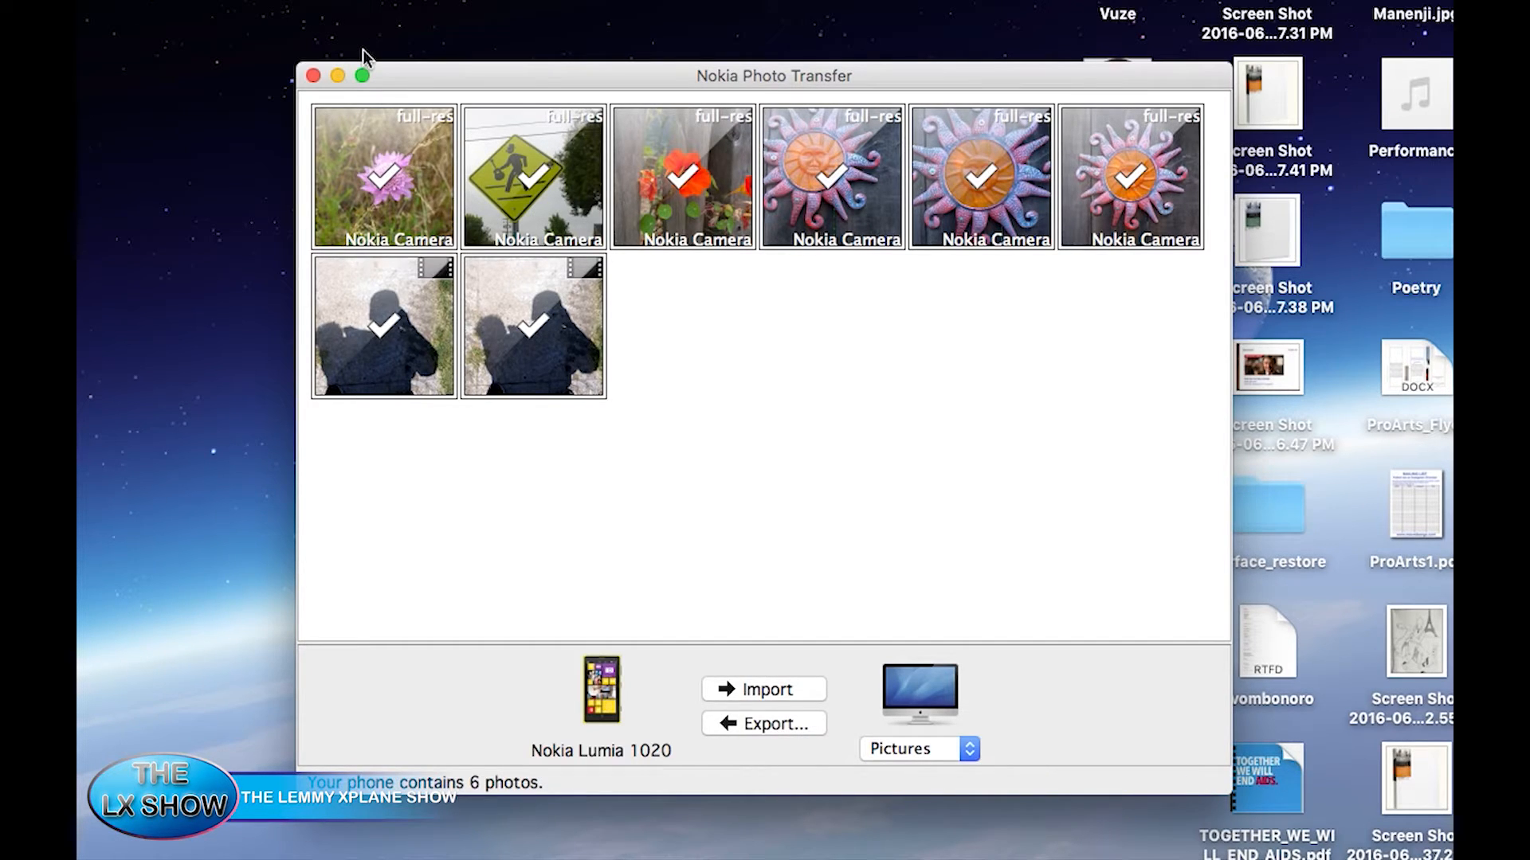
{"action": "mouse_move", "coordinate": [322, 81]}
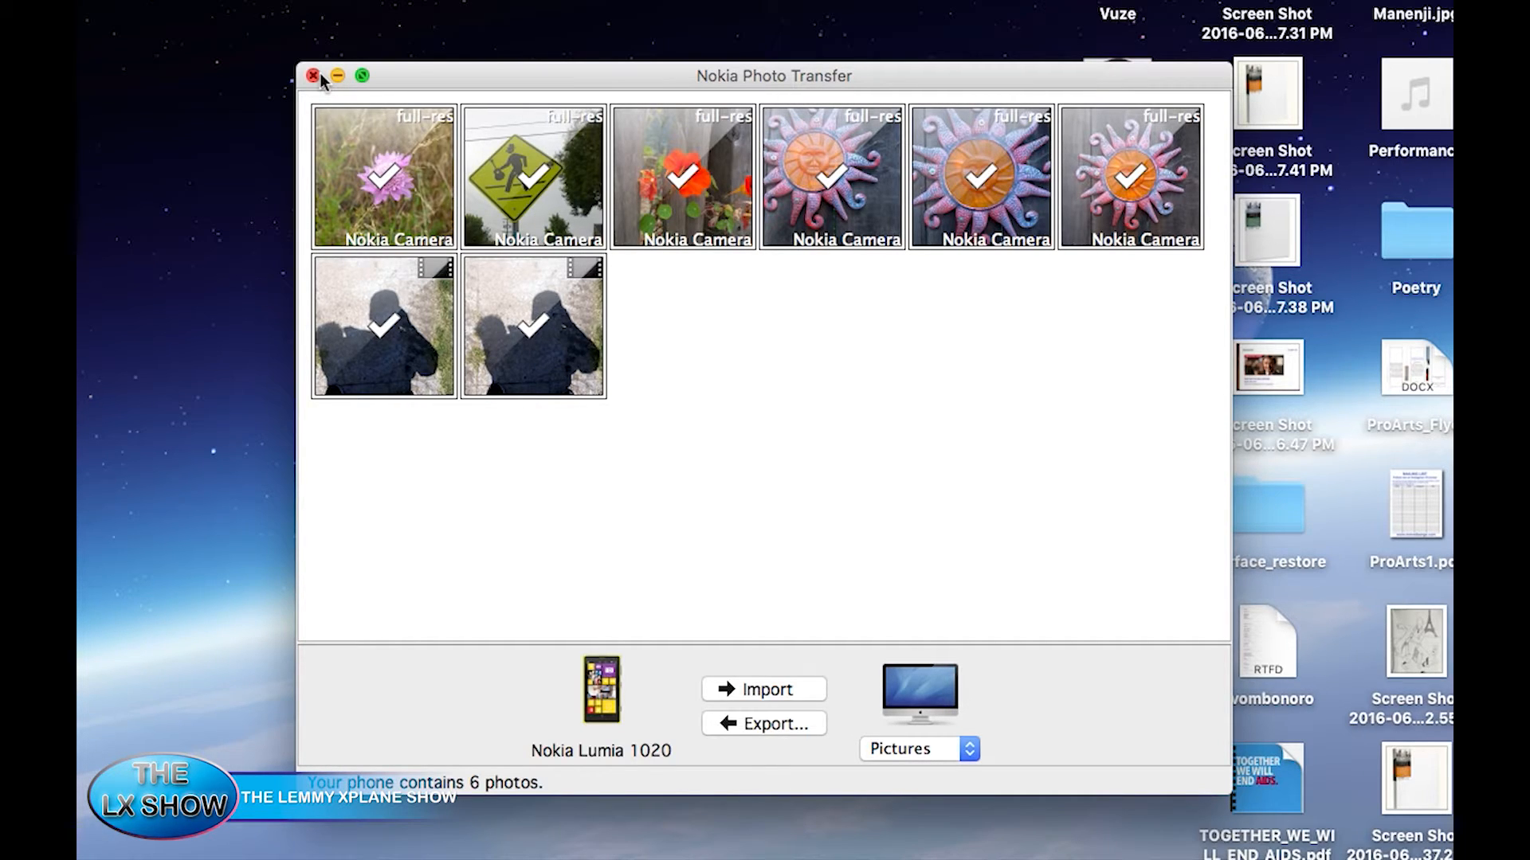
{"action": "mouse_move", "coordinate": [352, 381]}
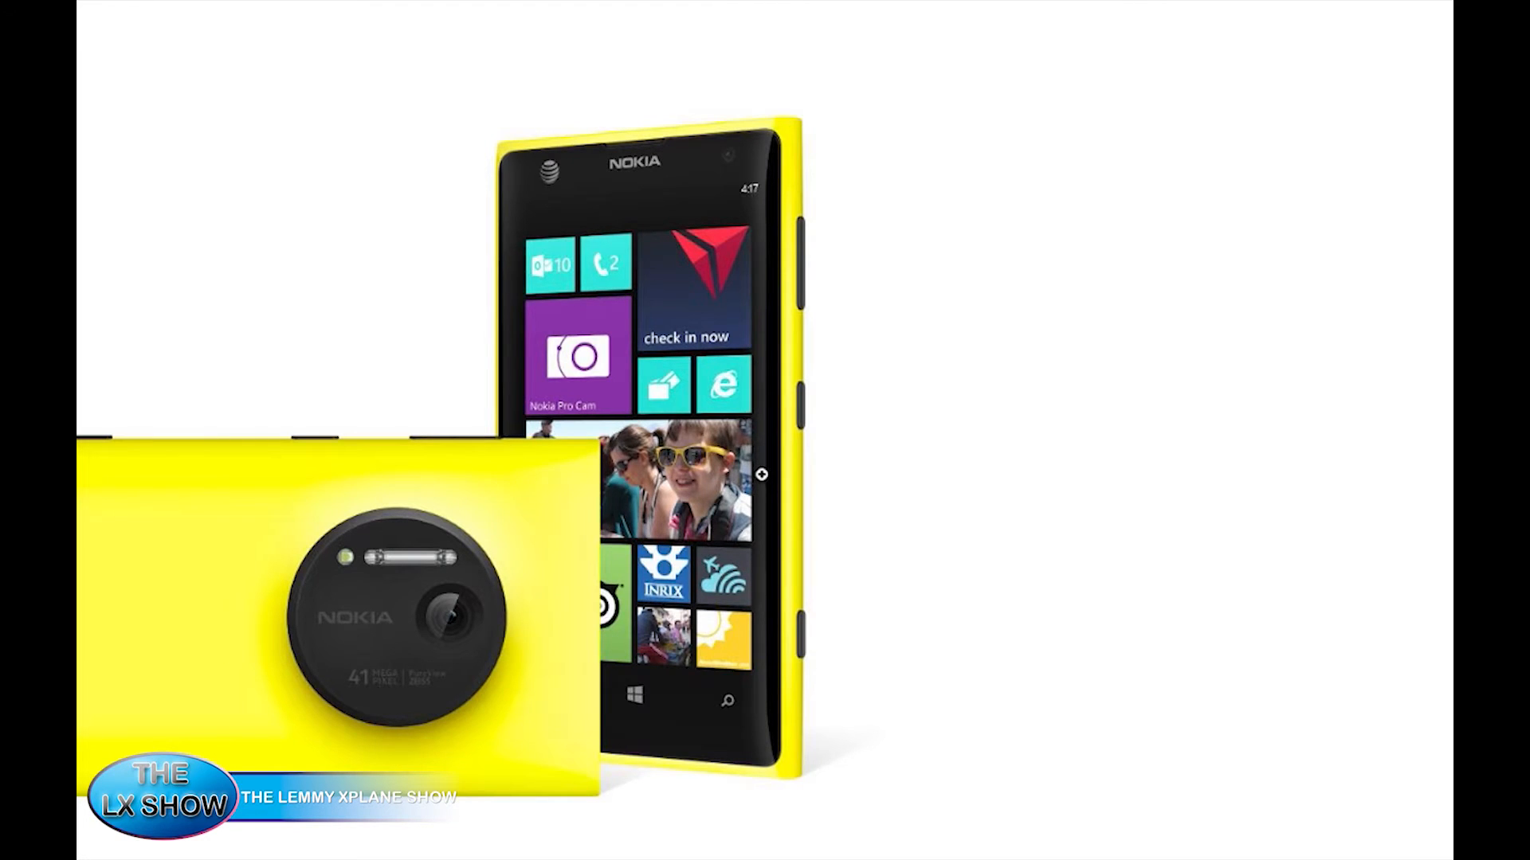
{"action": "mouse_move", "coordinate": [725, 432]}
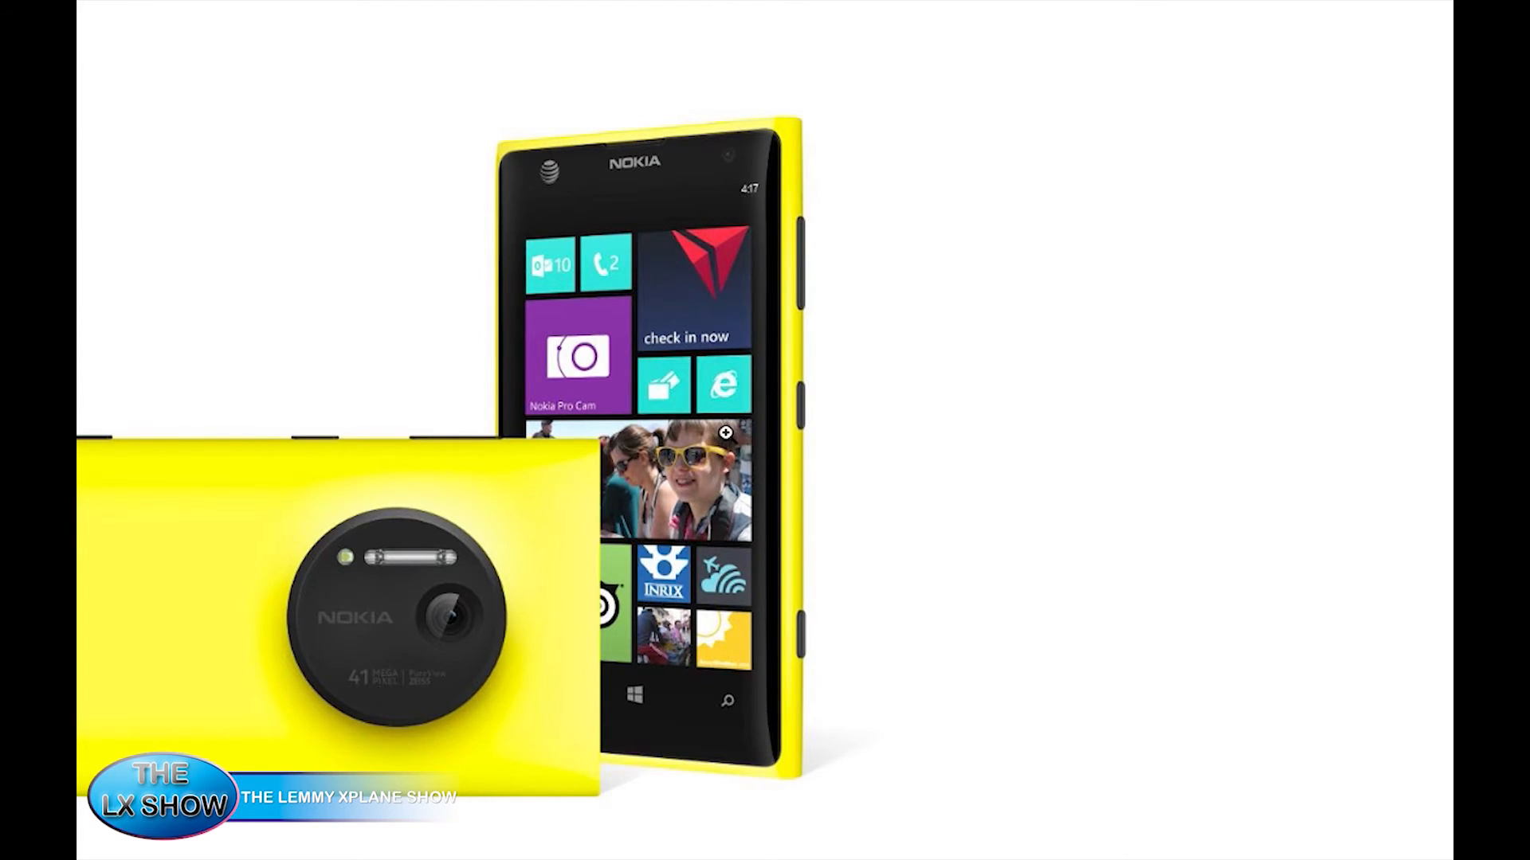